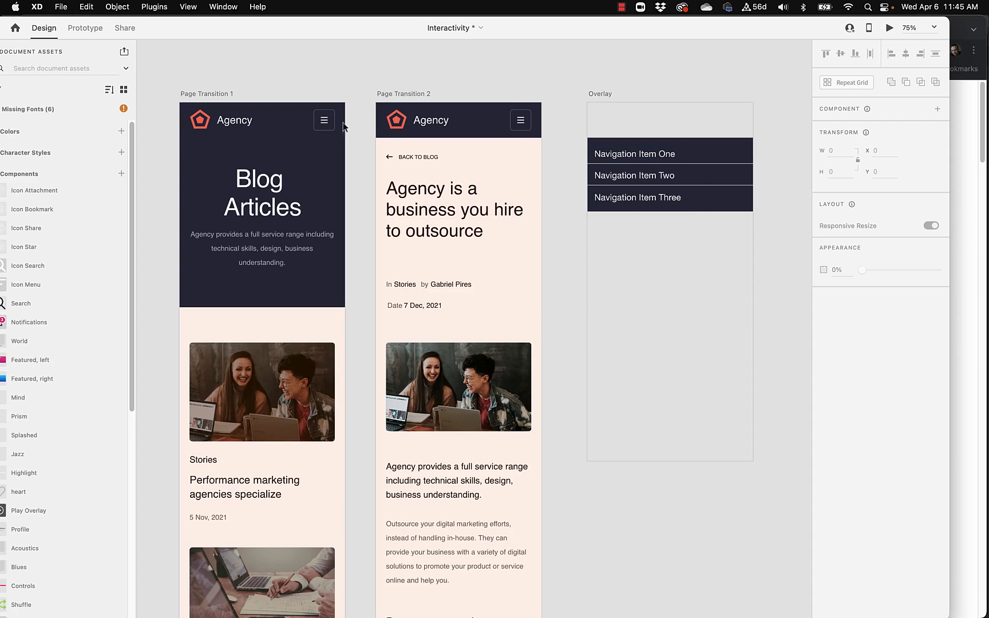
Select the Overlay artboard, enter Prototype mode, and wire the hamburger to Overlay with a Tap transition.
{"action": "left_click", "coordinate": [324, 119]}
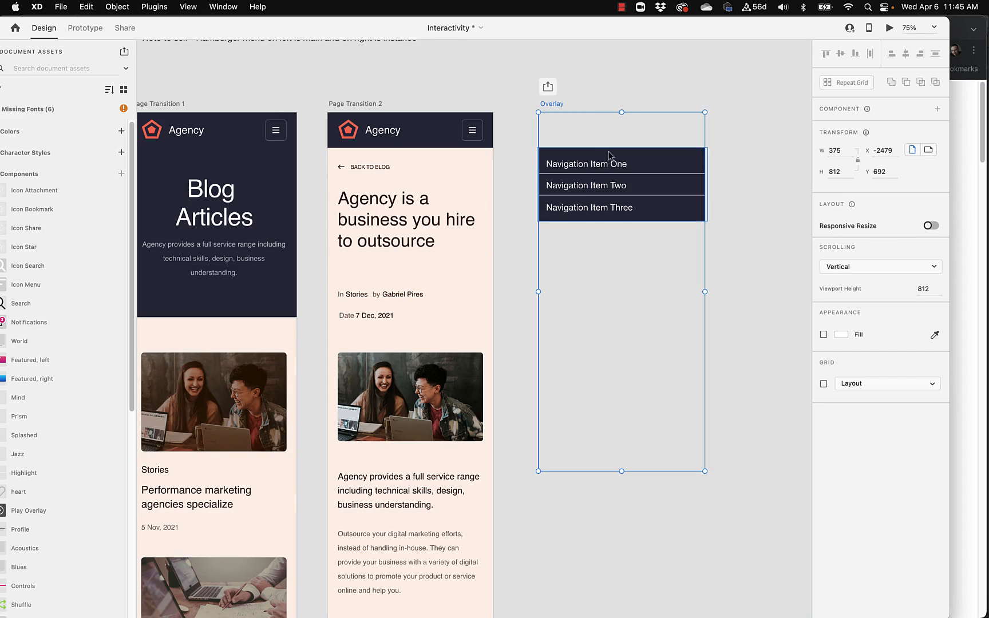
{"action": "mouse_move", "coordinate": [753, 200]}
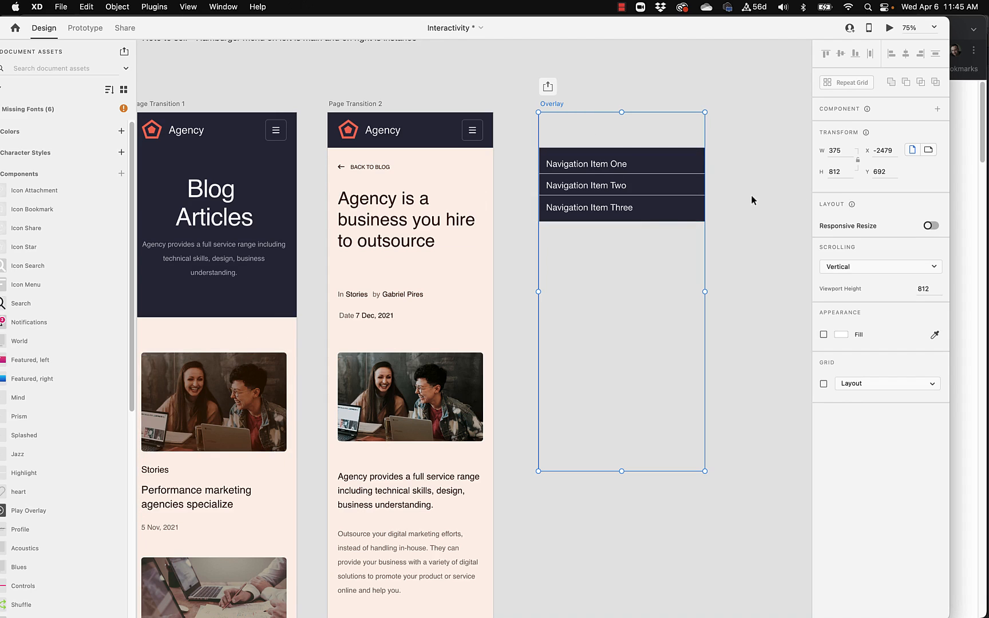
{"action": "mouse_move", "coordinate": [717, 250]}
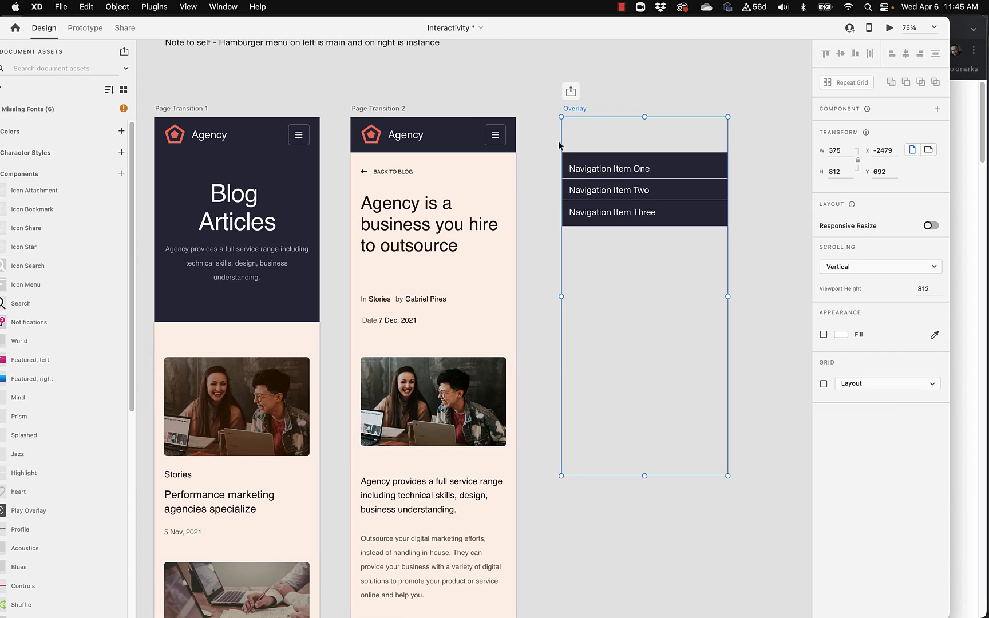
{"action": "mouse_move", "coordinate": [686, 123]}
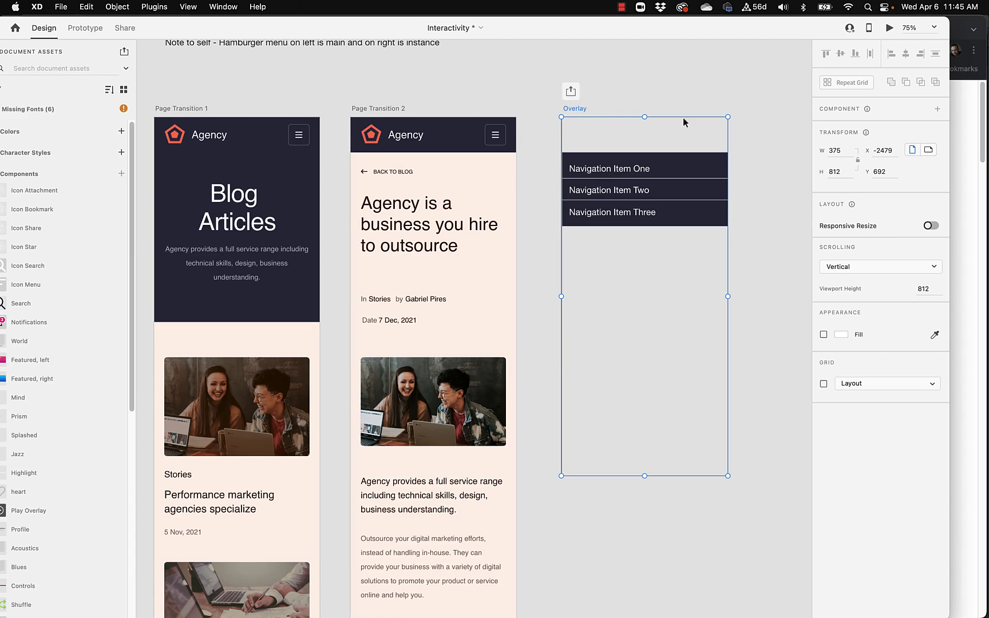
{"action": "mouse_move", "coordinate": [751, 139]}
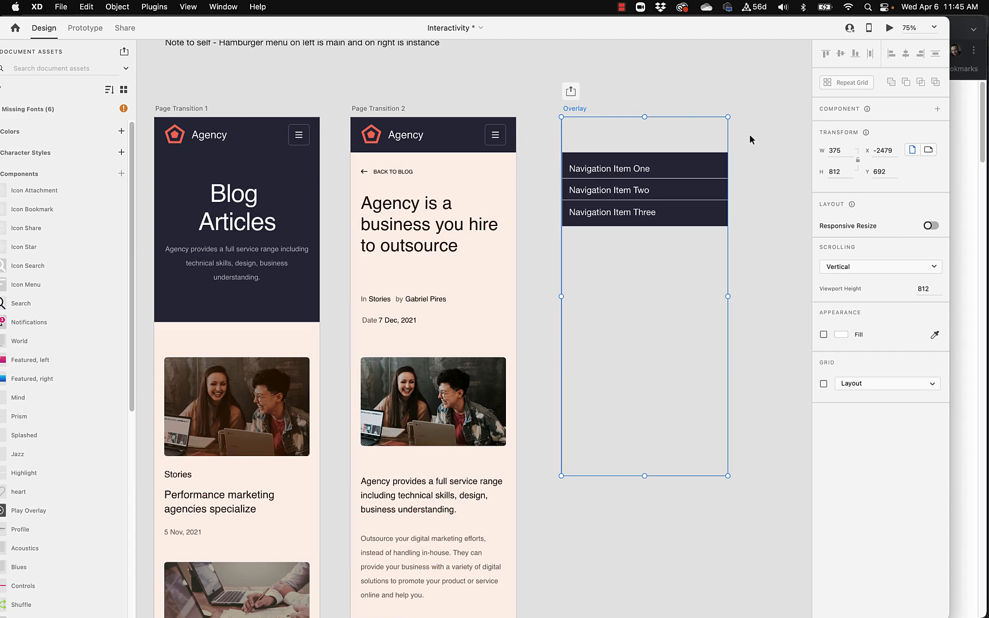
{"action": "mouse_move", "coordinate": [654, 111]}
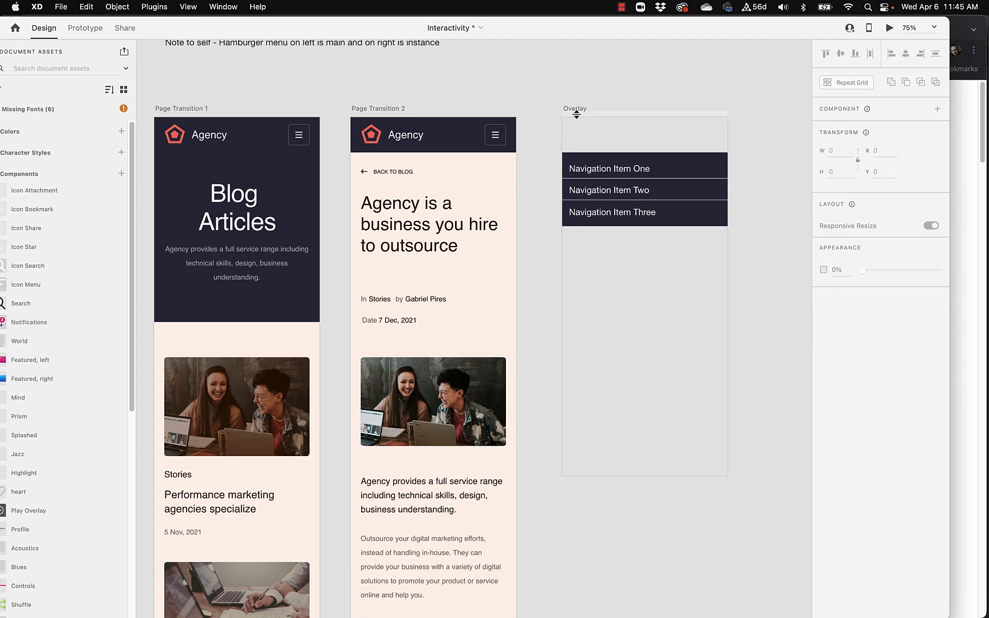
{"action": "left_click", "coordinate": [643, 108]}
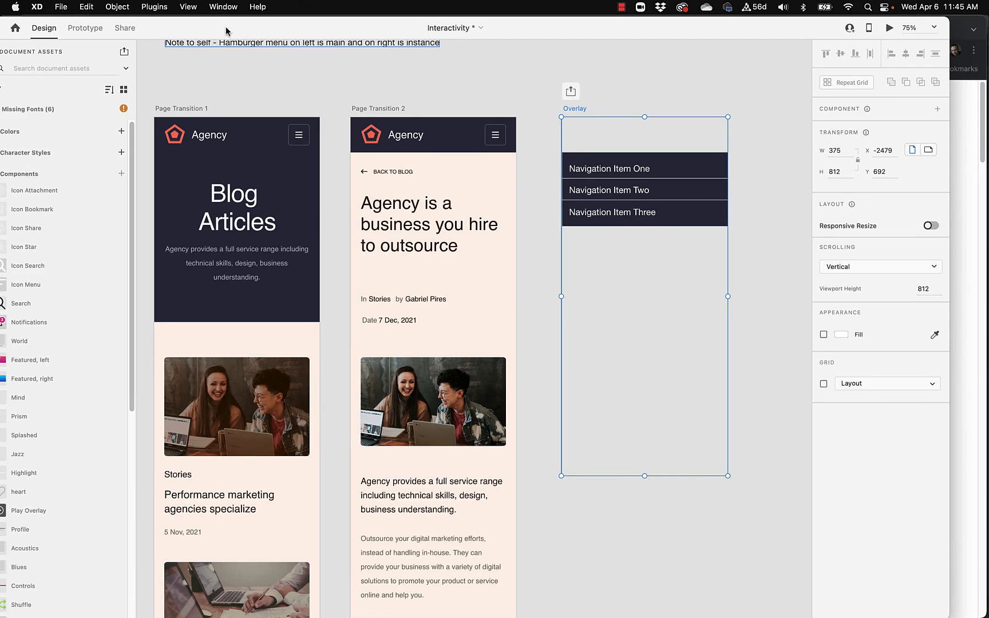
{"action": "left_click", "coordinate": [85, 27]}
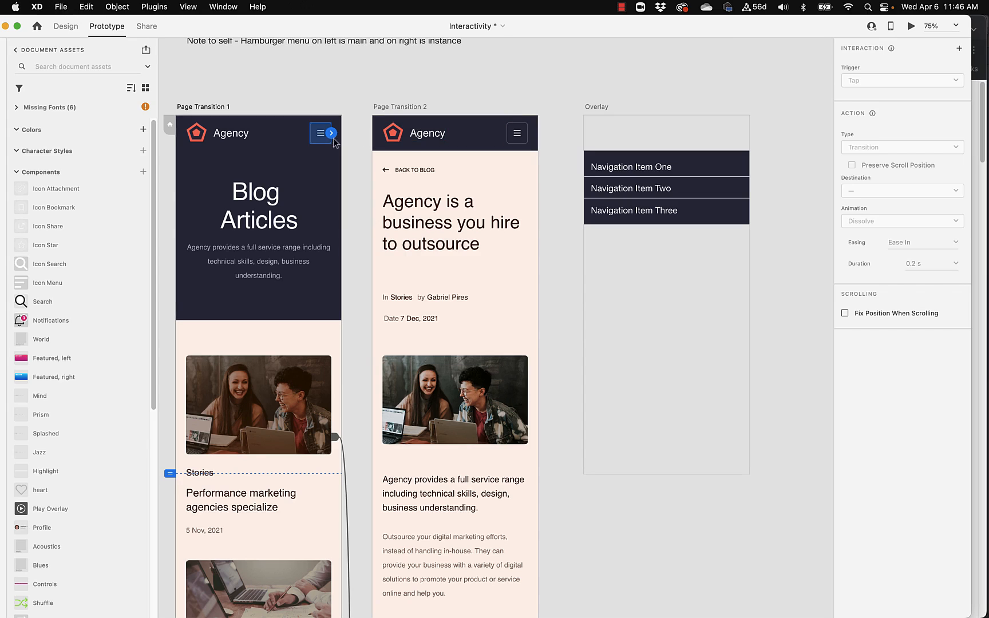
{"action": "mouse_move", "coordinate": [618, 97]}
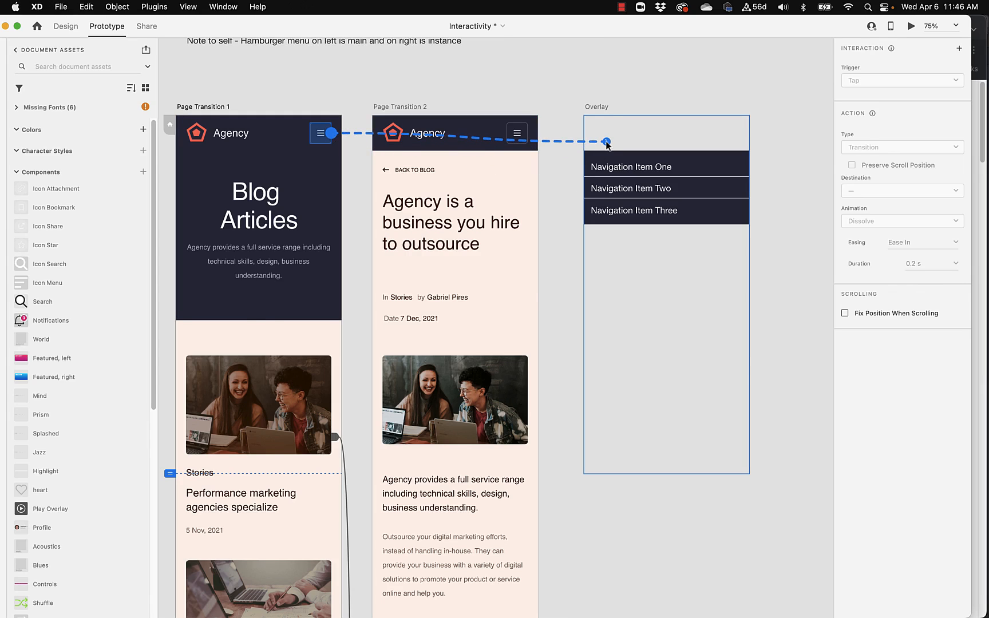
{"action": "left_click", "coordinate": [901, 147]}
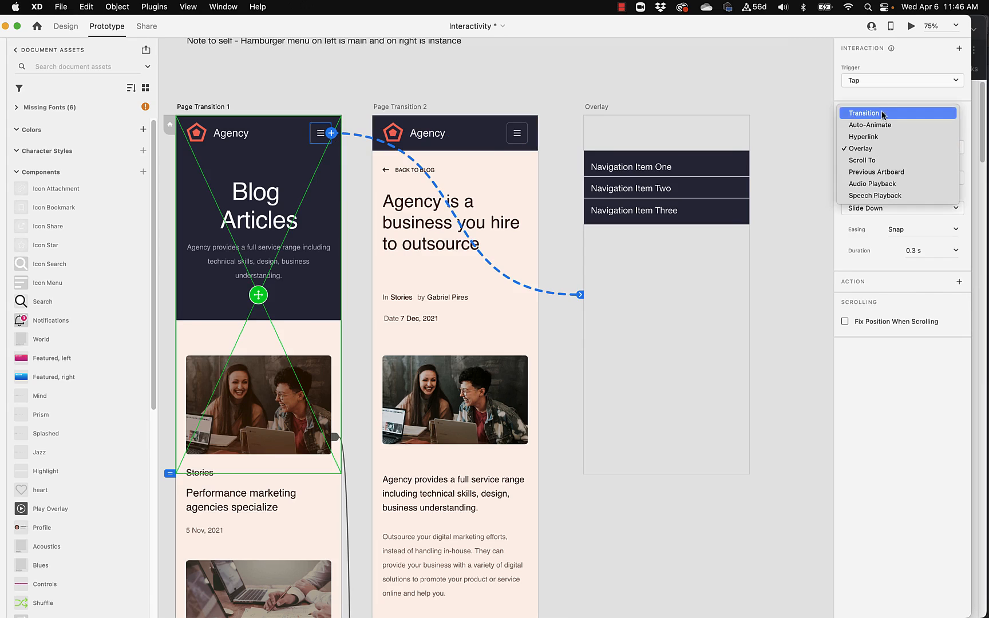
{"action": "left_click", "coordinate": [863, 113]}
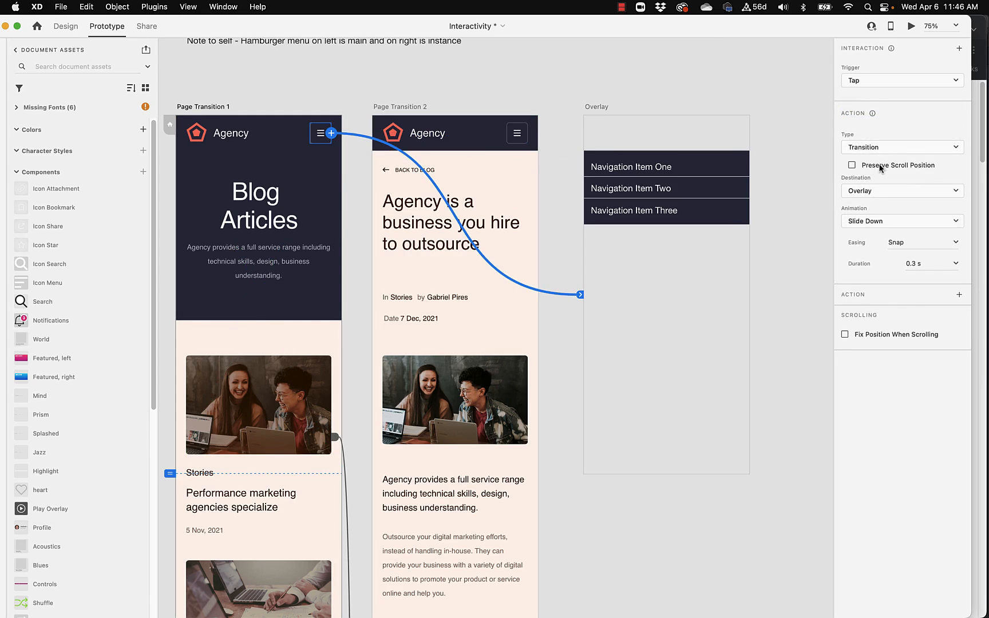
{"action": "left_click", "coordinate": [902, 147]}
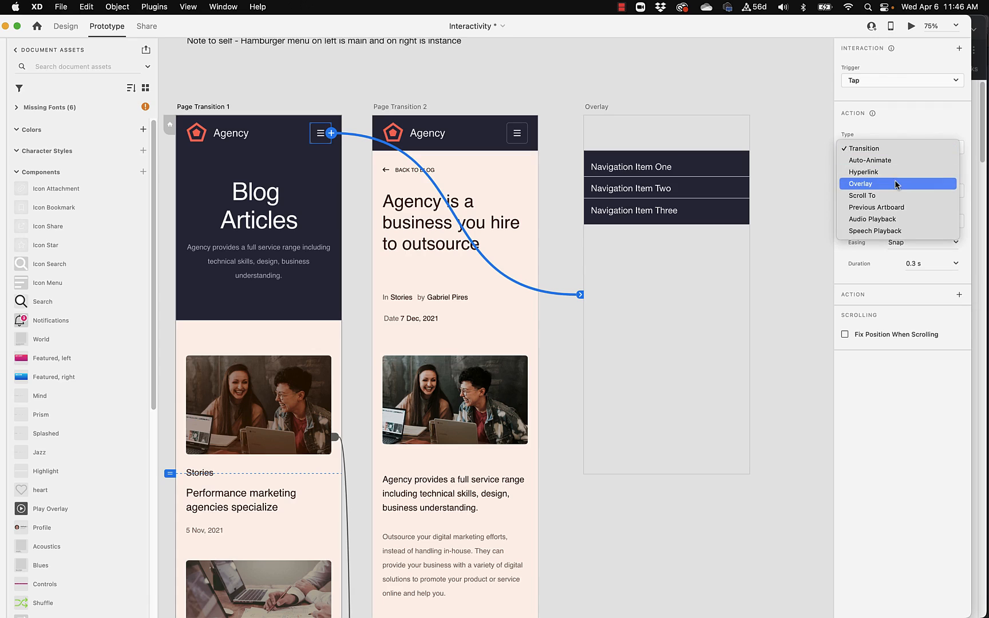
Set the hamburger's action to Overlay with Slide Down animation, Snap easing and 0.3 s.
{"action": "left_click", "coordinate": [862, 184]}
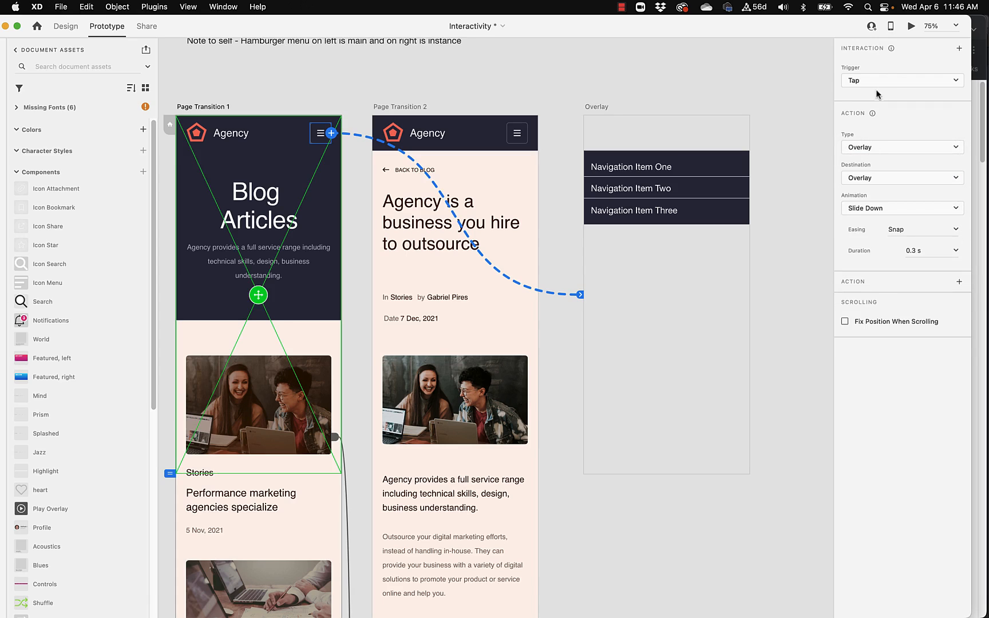
{"action": "mouse_move", "coordinate": [916, 193]}
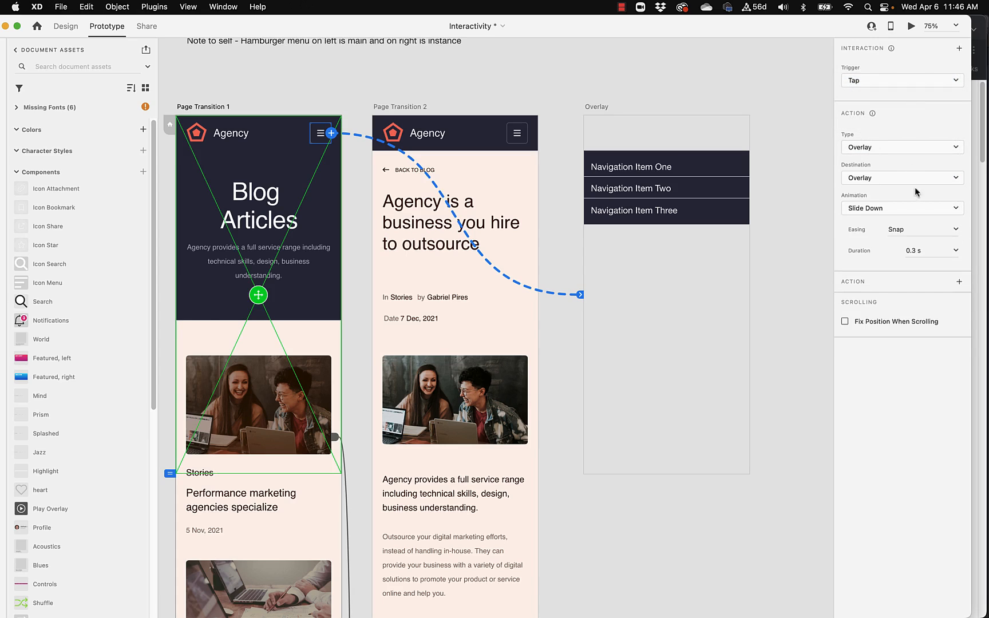
{"action": "left_click", "coordinate": [901, 209]}
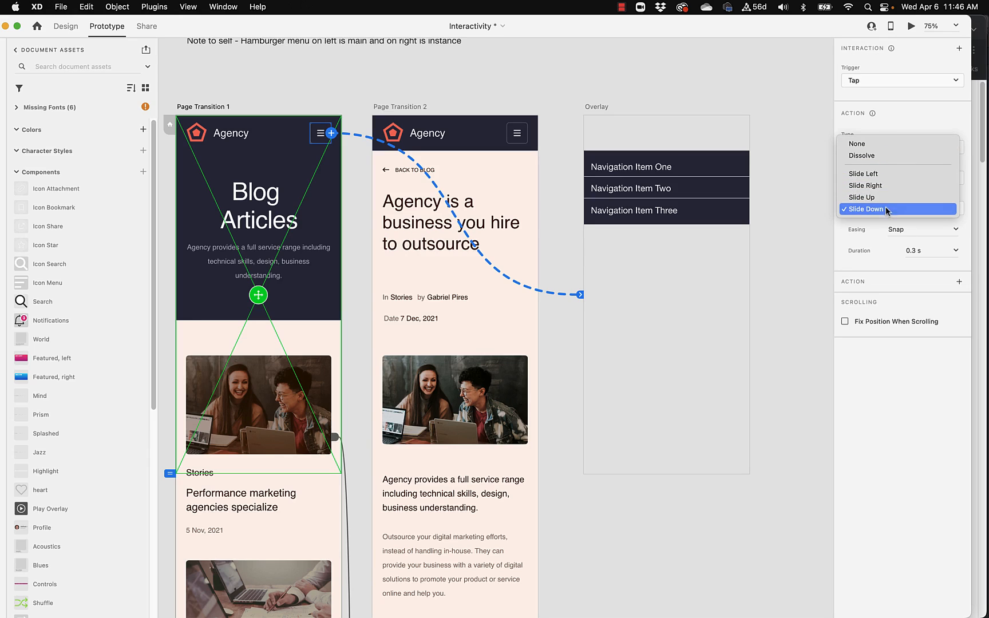
{"action": "left_click", "coordinate": [886, 209]}
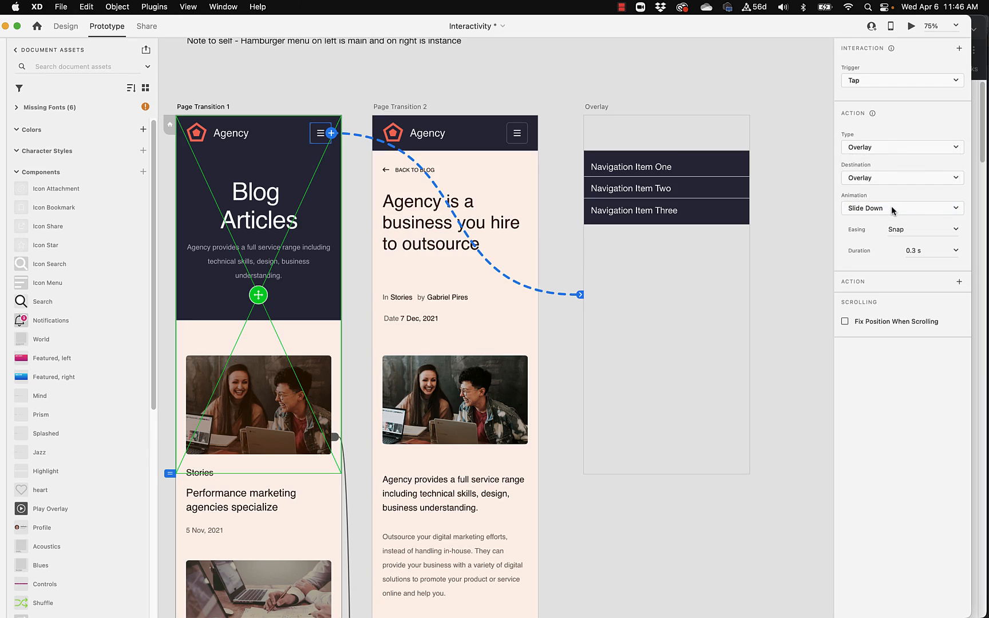
{"action": "mouse_move", "coordinate": [434, 317]}
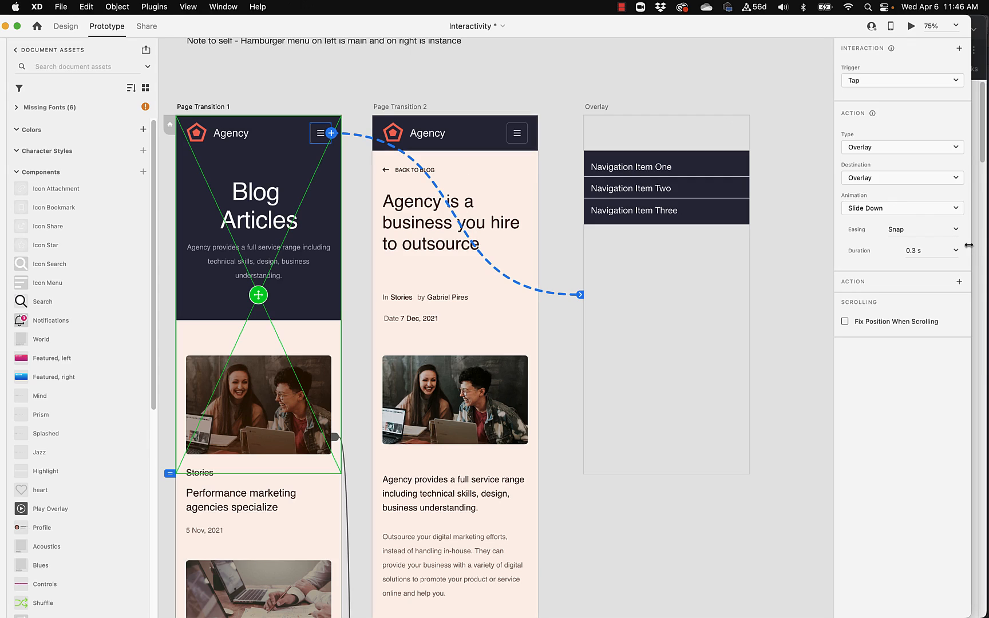
{"action": "mouse_move", "coordinate": [945, 230]}
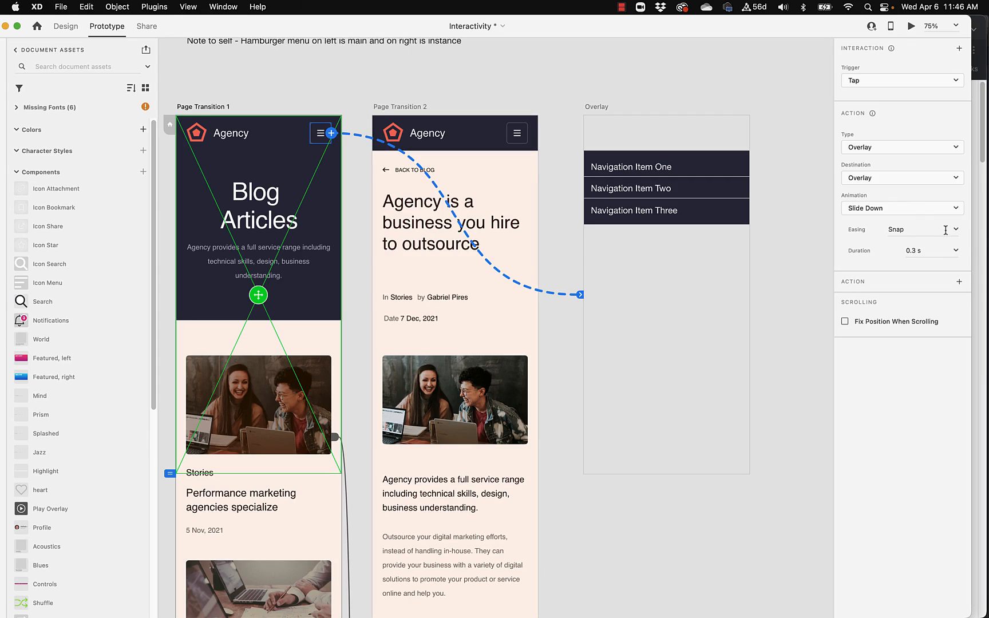
{"action": "left_click", "coordinate": [902, 229]}
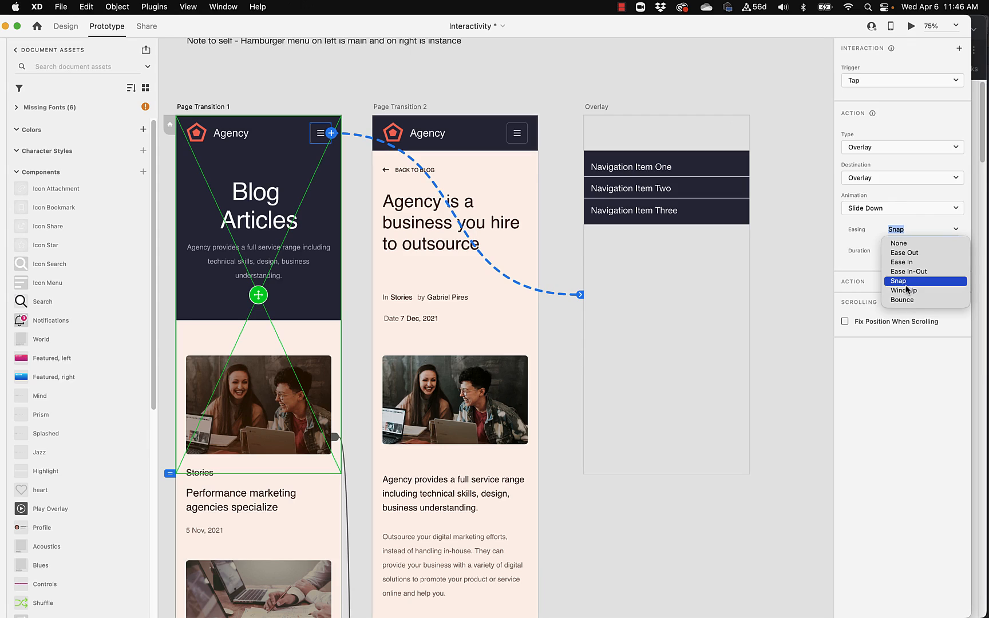
{"action": "left_click", "coordinate": [897, 280]}
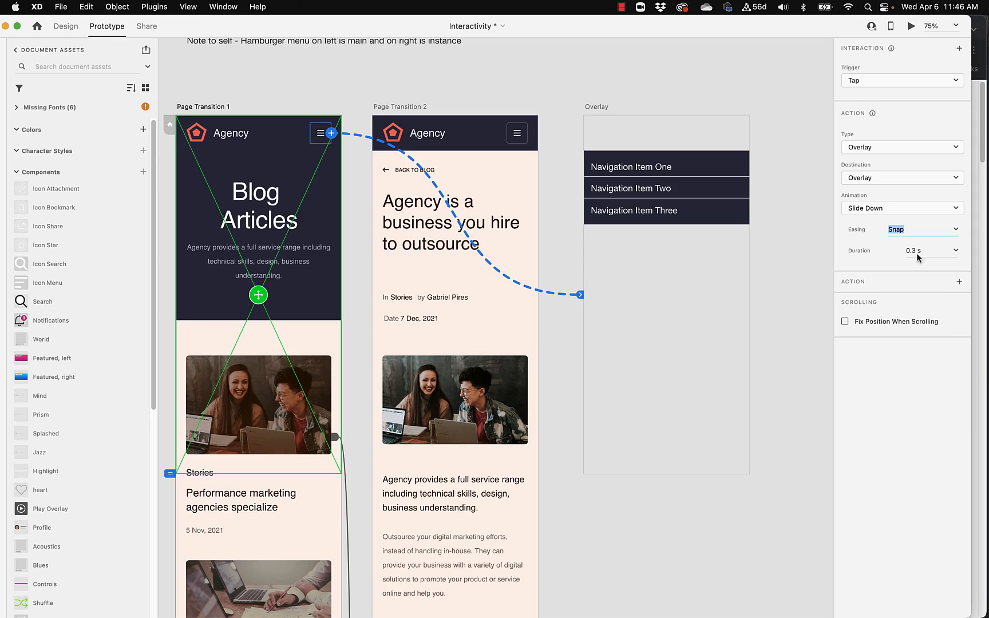
{"action": "mouse_move", "coordinate": [737, 80]}
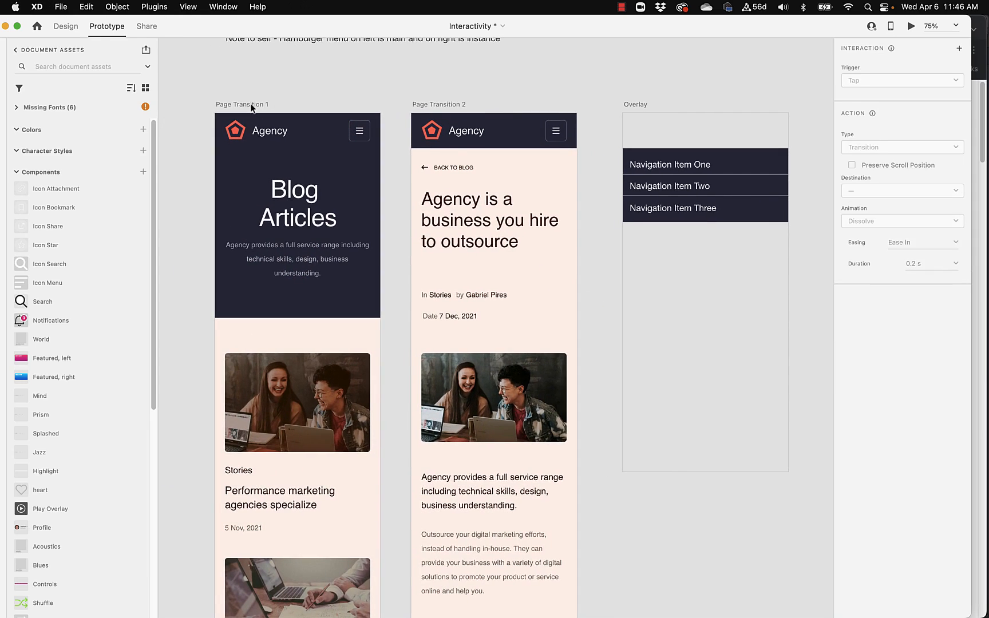
Preview Page Transition 1, then open and close the hamburger navigation overlay.
{"action": "left_click", "coordinate": [242, 104]}
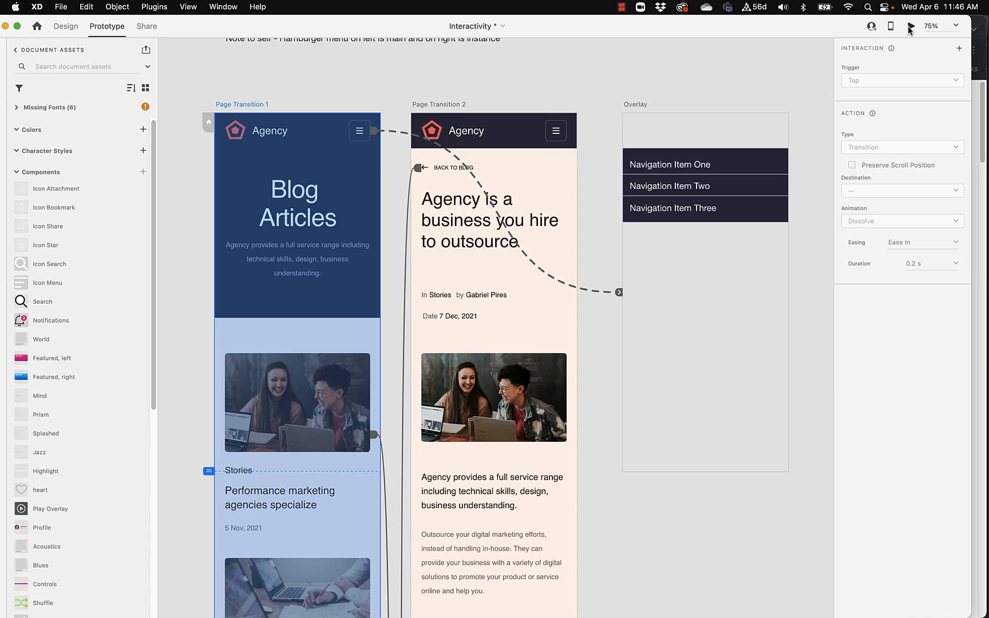
{"action": "left_click", "coordinate": [912, 26]}
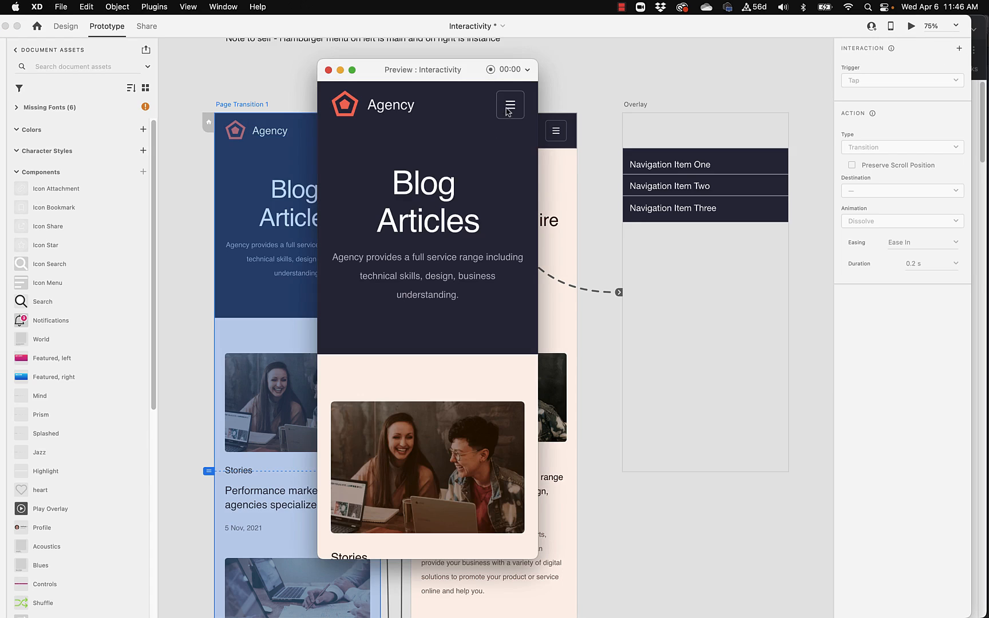
{"action": "mouse_move", "coordinate": [509, 112]}
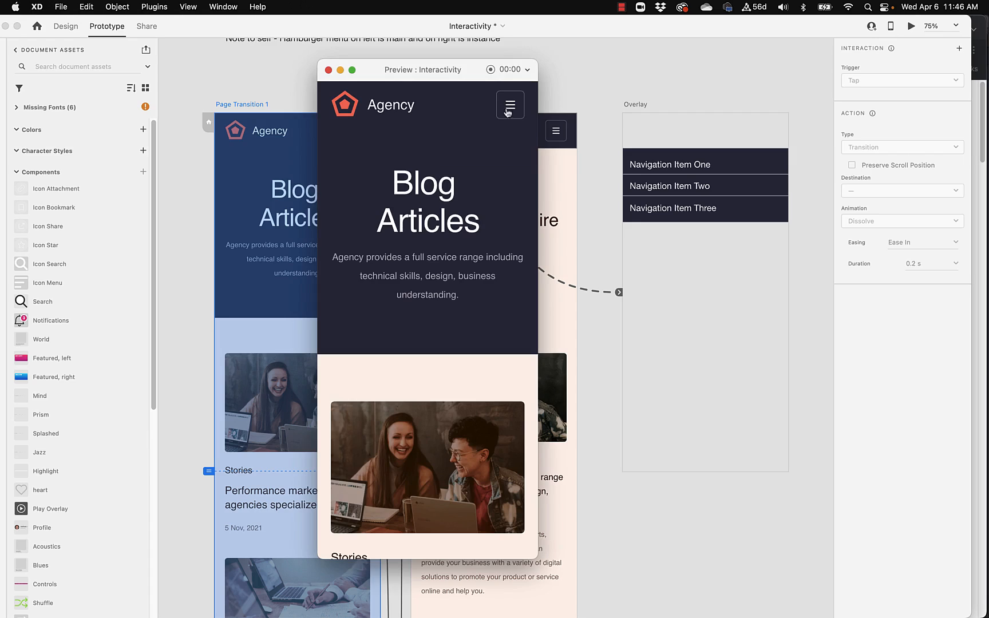
{"action": "left_click", "coordinate": [509, 105]}
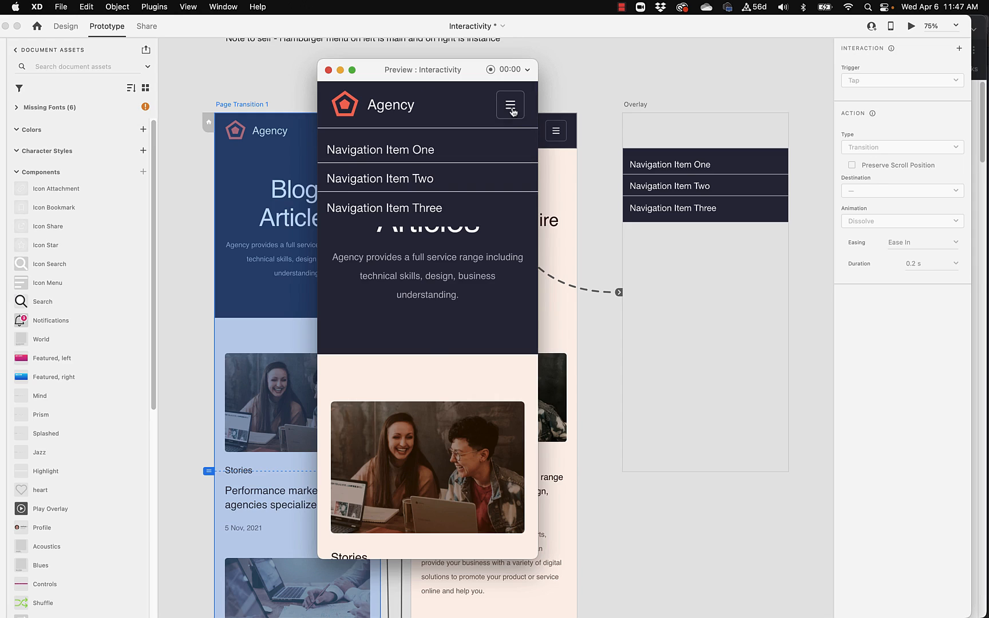
{"action": "mouse_move", "coordinate": [440, 284]}
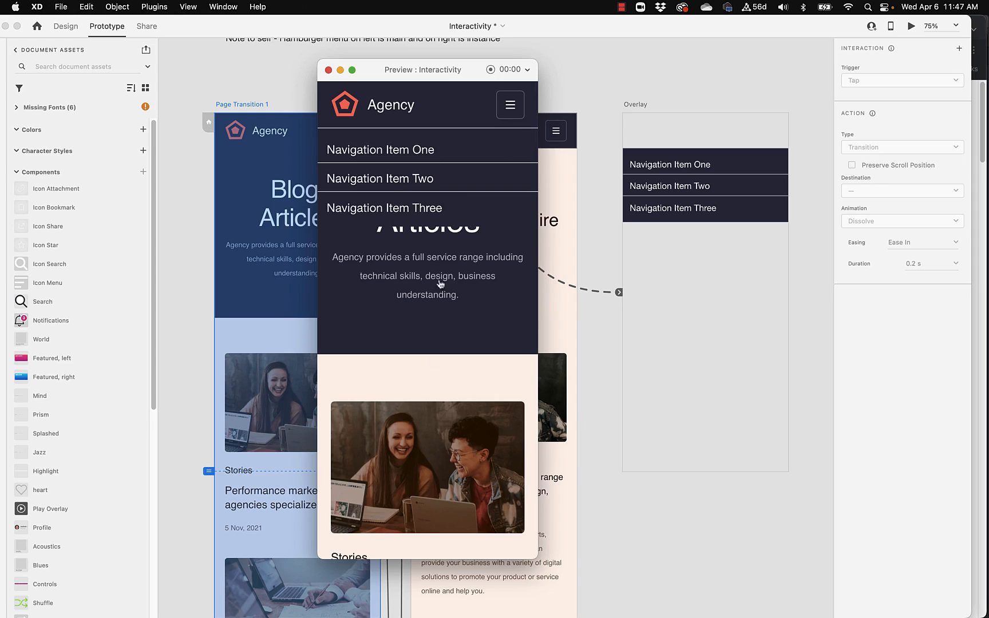
{"action": "left_click", "coordinate": [510, 105]}
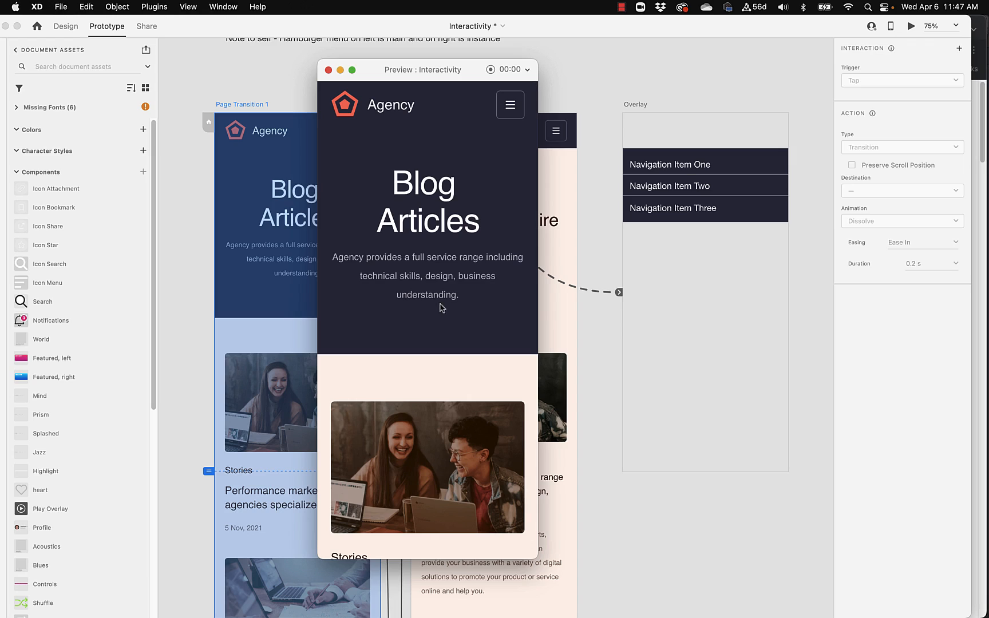
{"action": "mouse_move", "coordinate": [785, 142]}
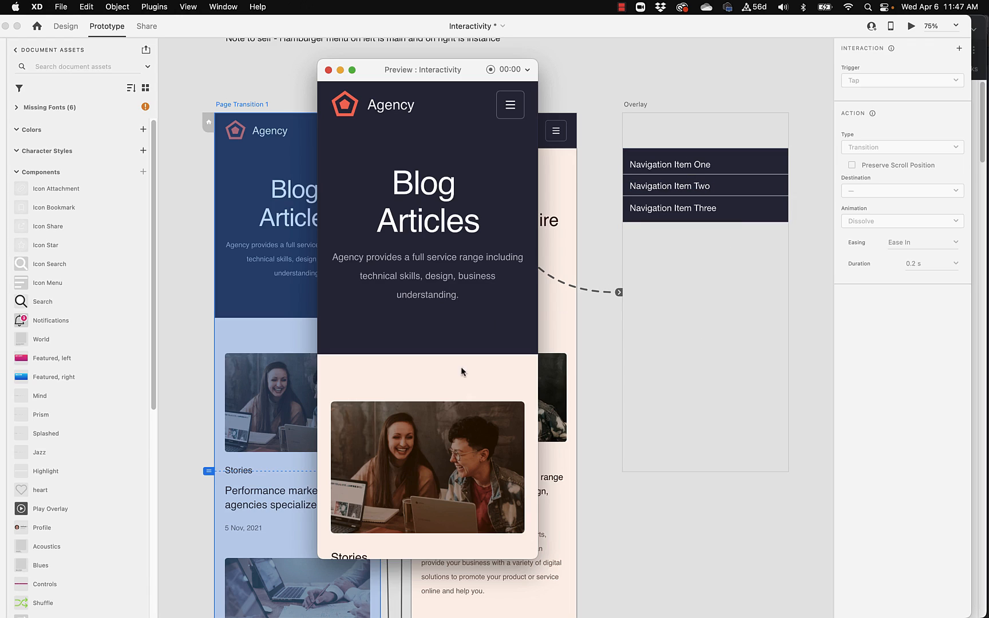
{"action": "mouse_move", "coordinate": [392, 119]}
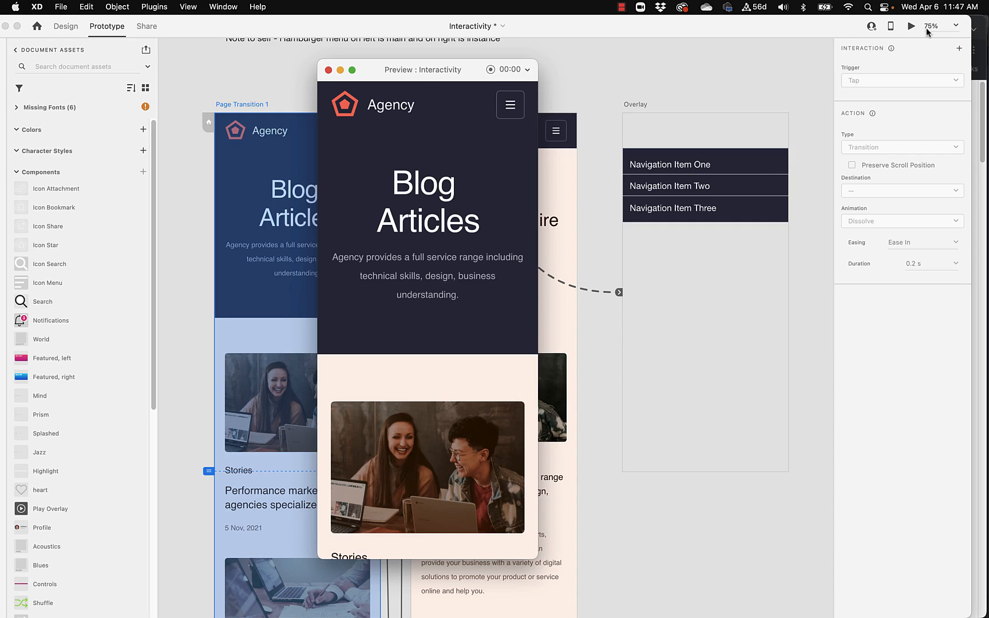
{"action": "mouse_move", "coordinate": [671, 90]}
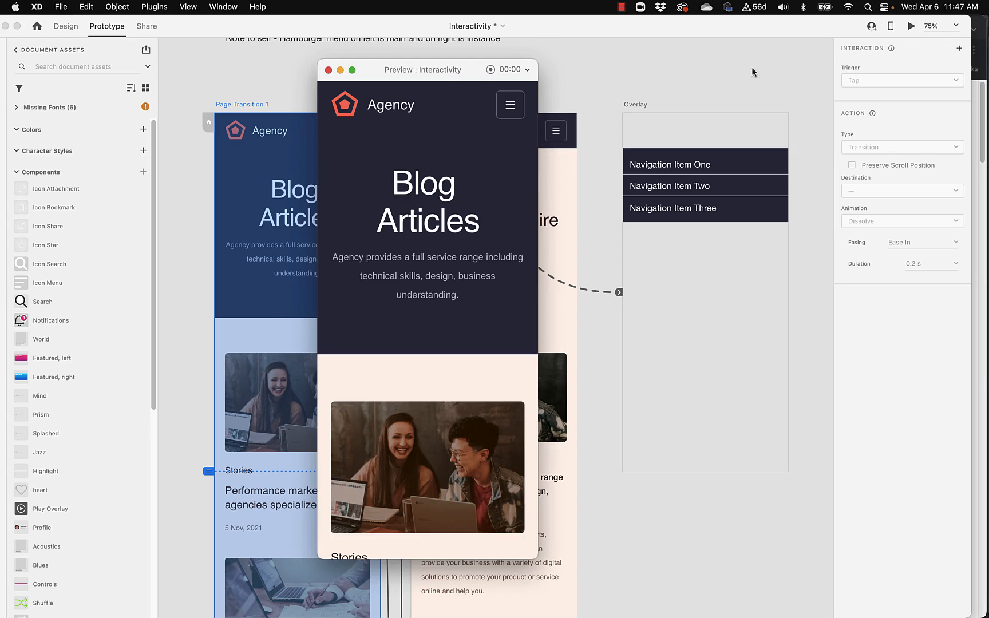
{"action": "mouse_move", "coordinate": [419, 225]}
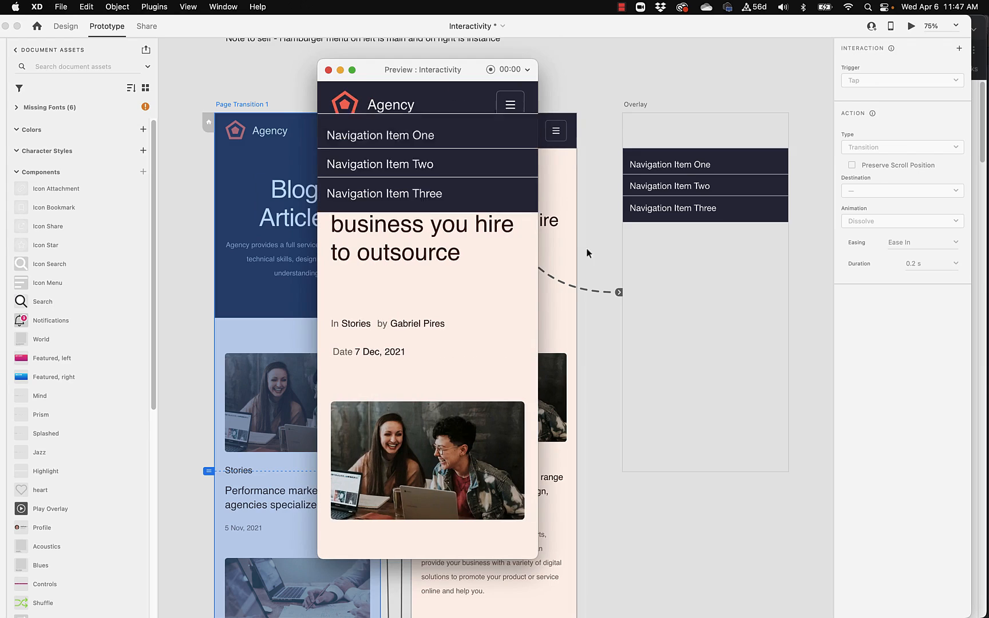
Dismiss the navigation overlay over the article page in the preview.
{"action": "left_click", "coordinate": [510, 105]}
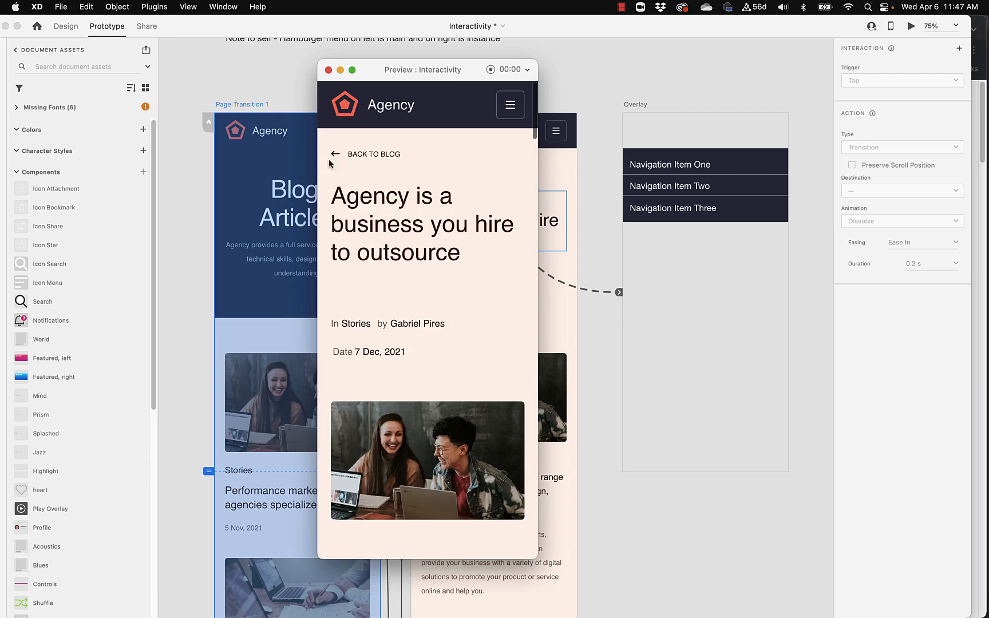